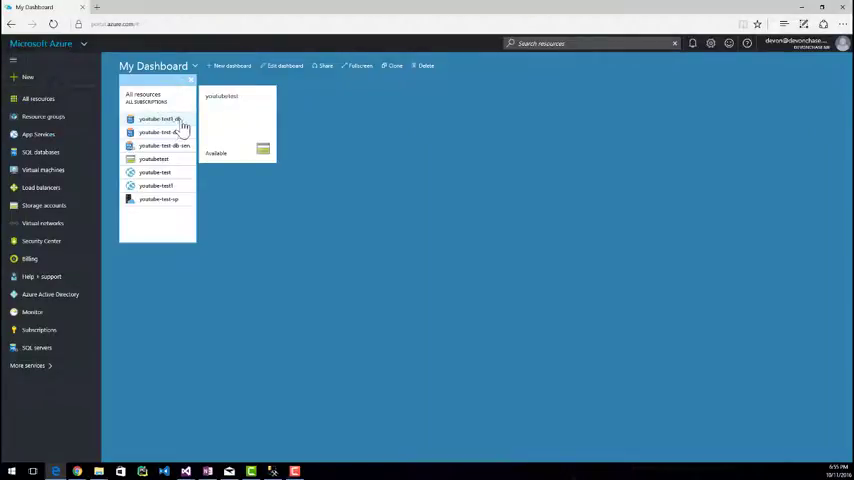
pyautogui.moveTo(172, 136)
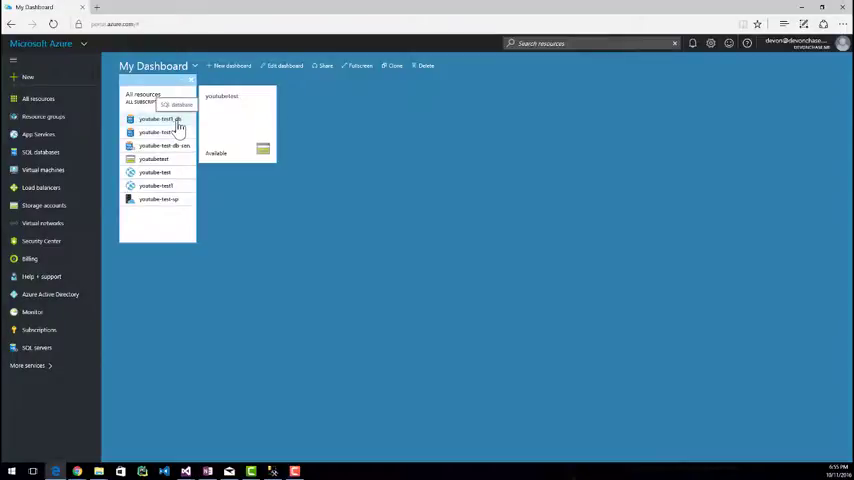
# - Show the youtube-test1 SQL database's connection strings from its overview in Azure Portal
pyautogui.click(156, 132)
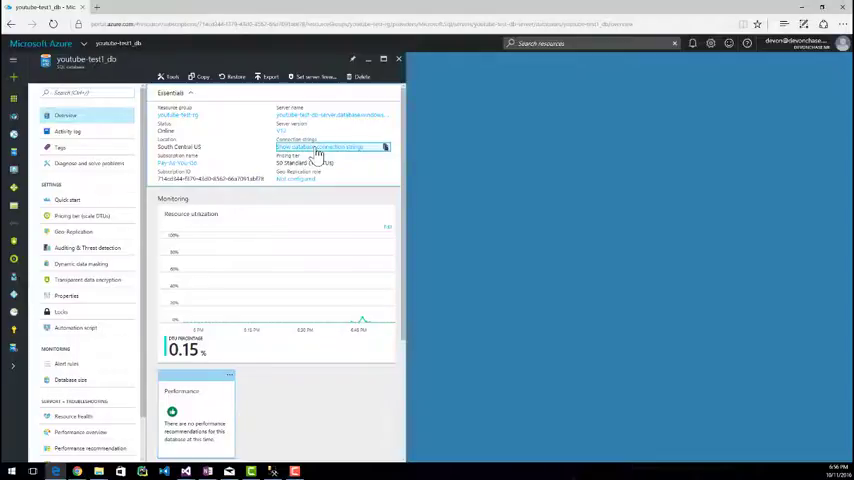
pyautogui.click(320, 146)
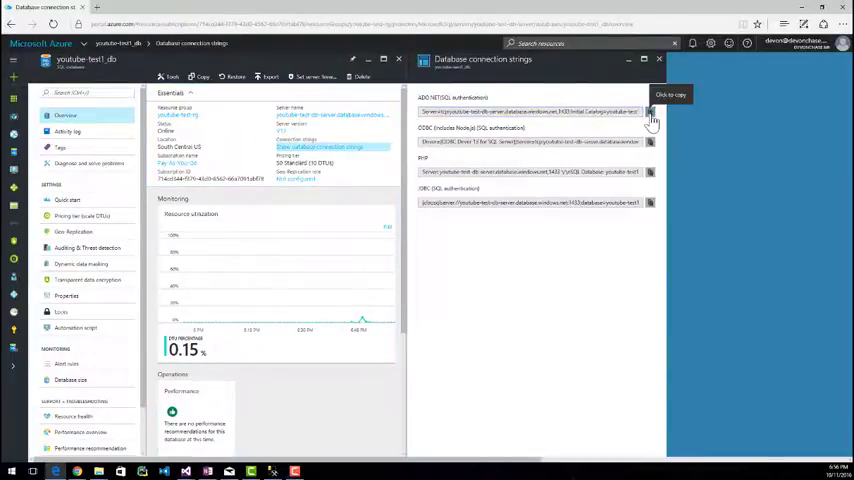
# - Copy the ADO.NET connection string and place it in a Web.config connectionStrings entry
pyautogui.click(652, 112)
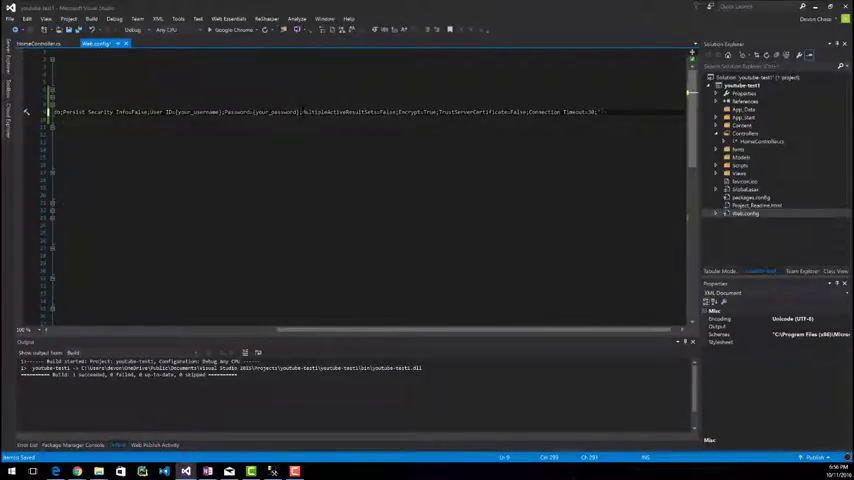
pyautogui.doubleClick(280, 112)
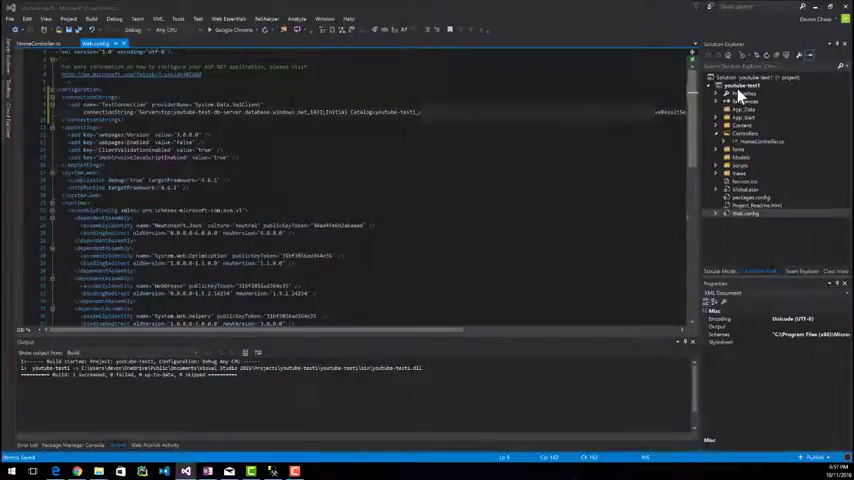
# - Add a new folder to the web project from Solution Explorer and confirm its name
pyautogui.rightClick(740, 88)
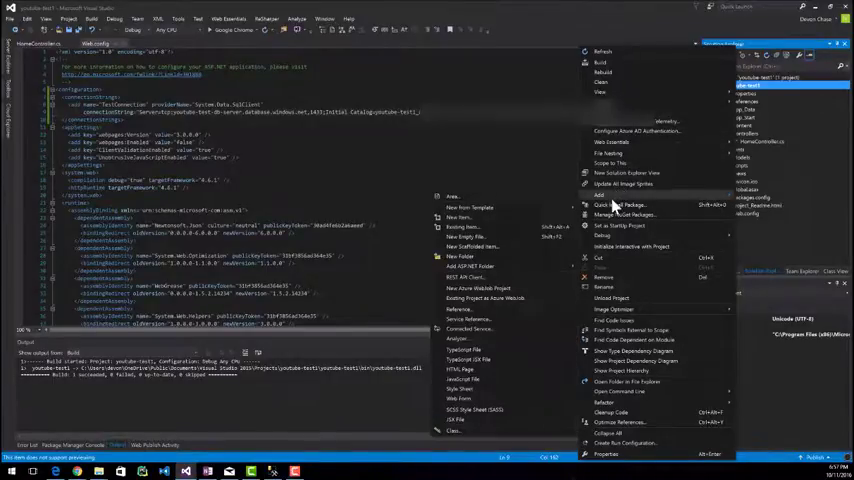
pyautogui.click(444, 252)
pyautogui.write('DAL')
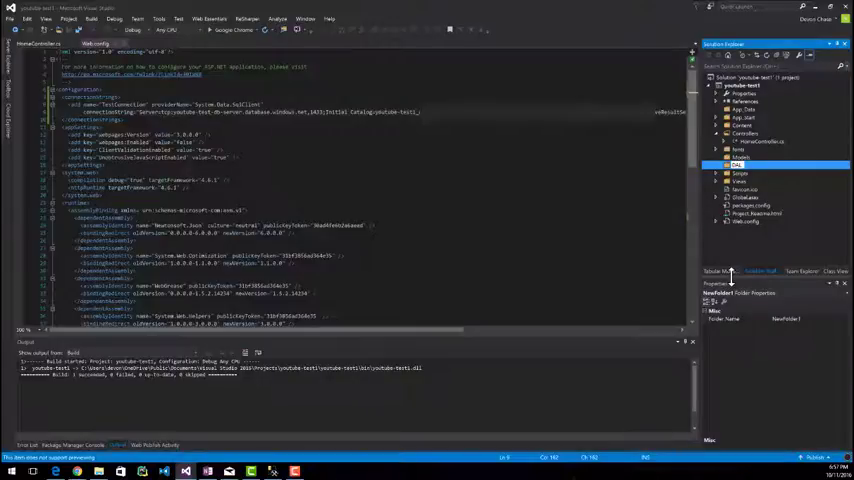
pyautogui.click(740, 152)
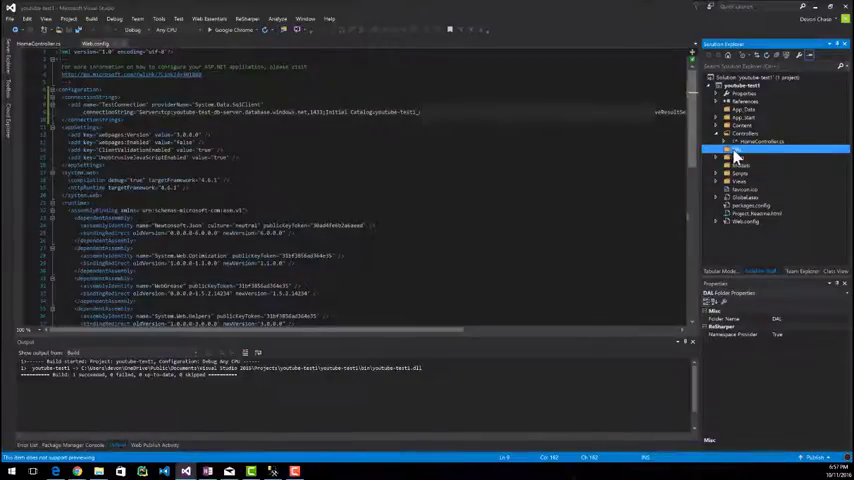
# - Create a class file named TestClass inside the new folder
pyautogui.rightClick(736, 152)
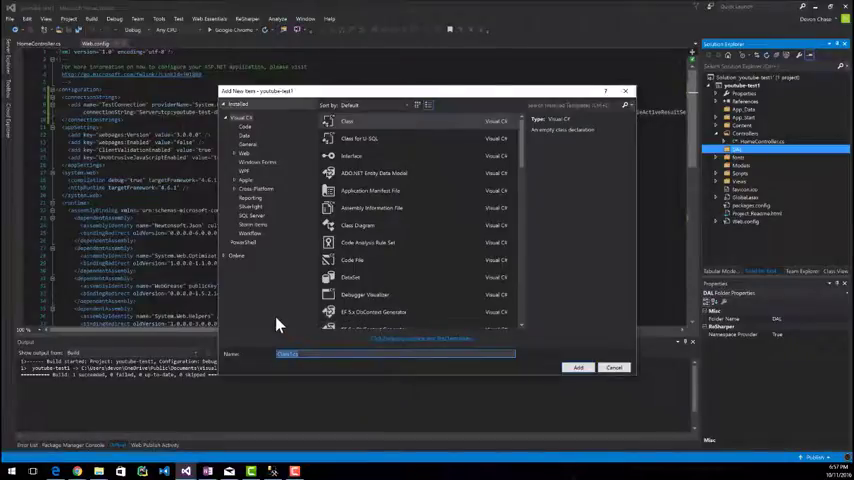
pyautogui.write('TestClass')
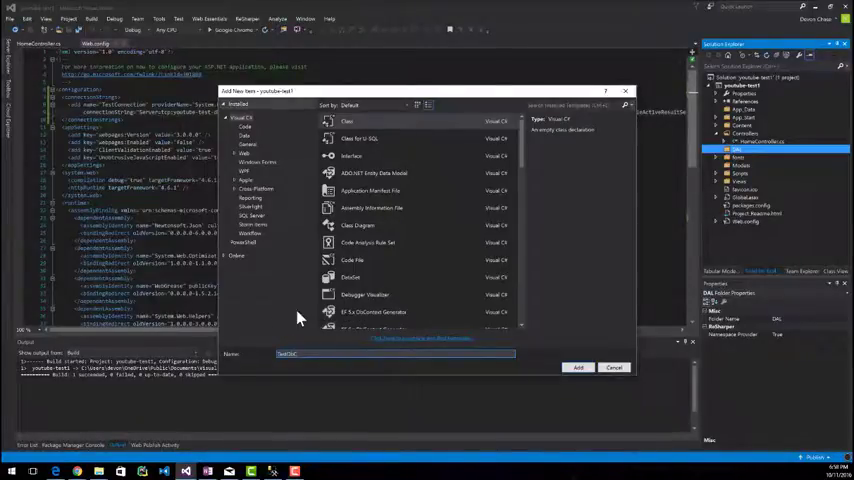
pyautogui.click(576, 368)
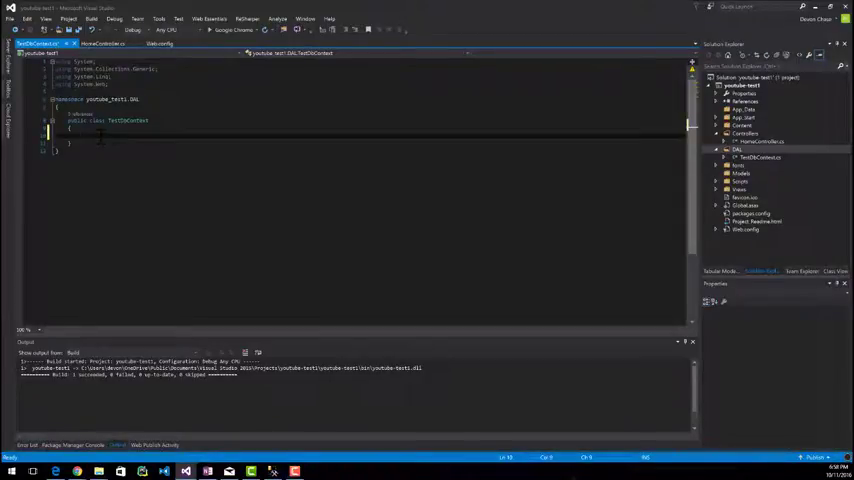
# - Make the class a DbContext using 'TestConnection' and start a DbSet property via the prop snippet
pyautogui.write('TestDbContext() : base("')
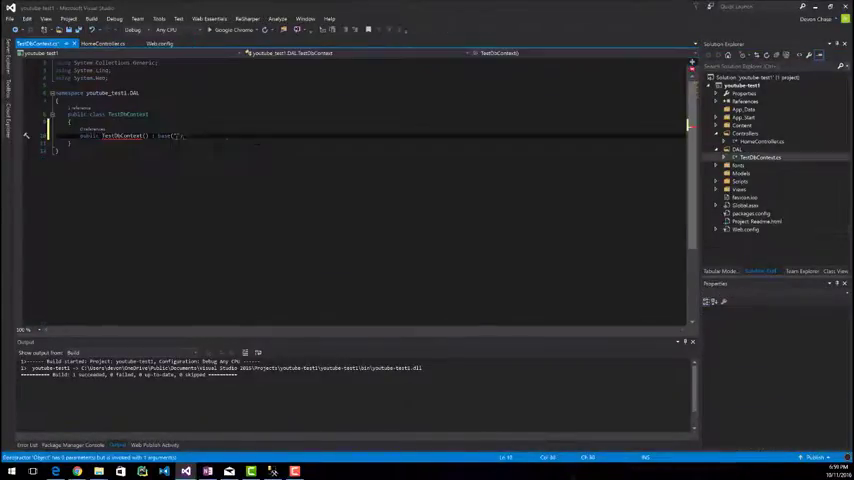
pyautogui.write('TestConnection')
pyautogui.click(130, 114)
pyautogui.write(' :')
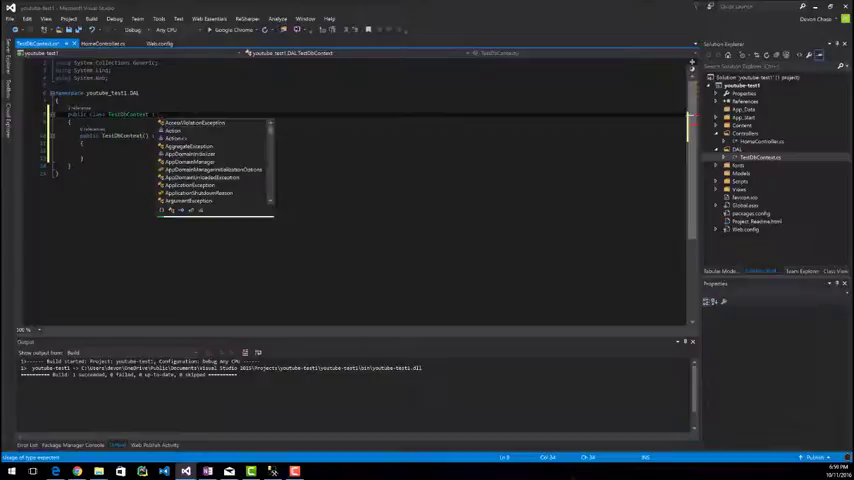
pyautogui.write('DbContext')
pyautogui.click(118, 136)
pyautogui.write(' : base("TestConnection')
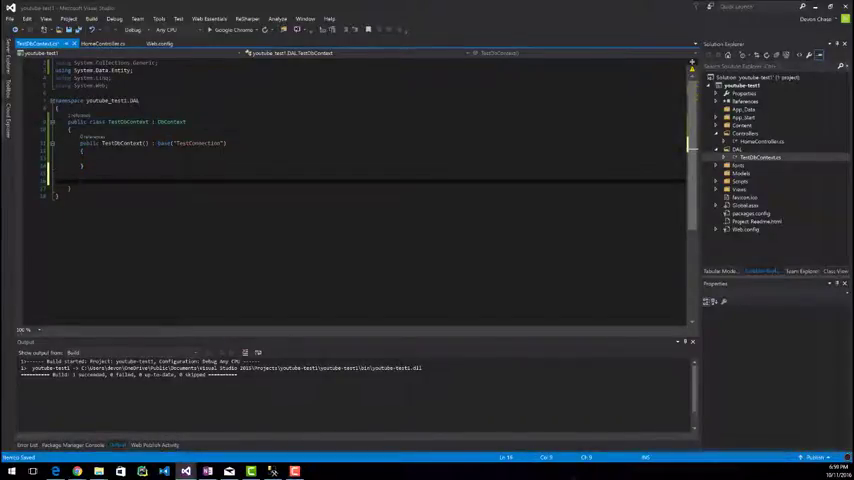
pyautogui.write('prop')
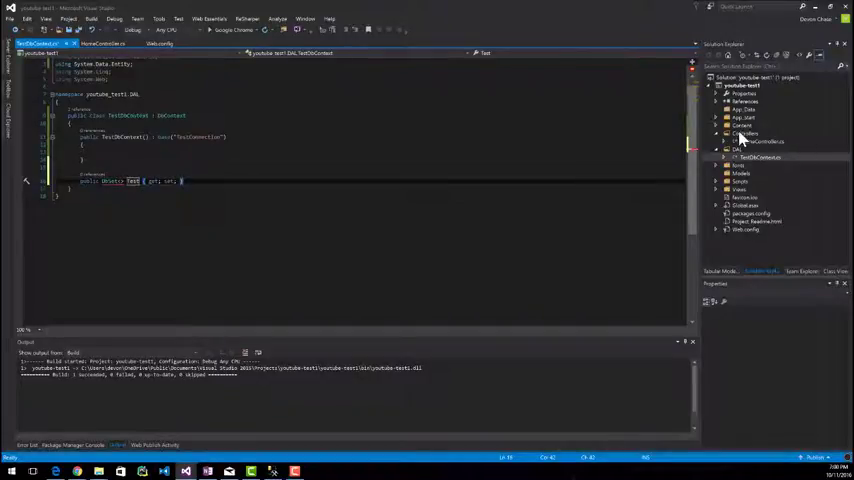
# - Create a class file named Test in the Models folder
pyautogui.rightClick(732, 172)
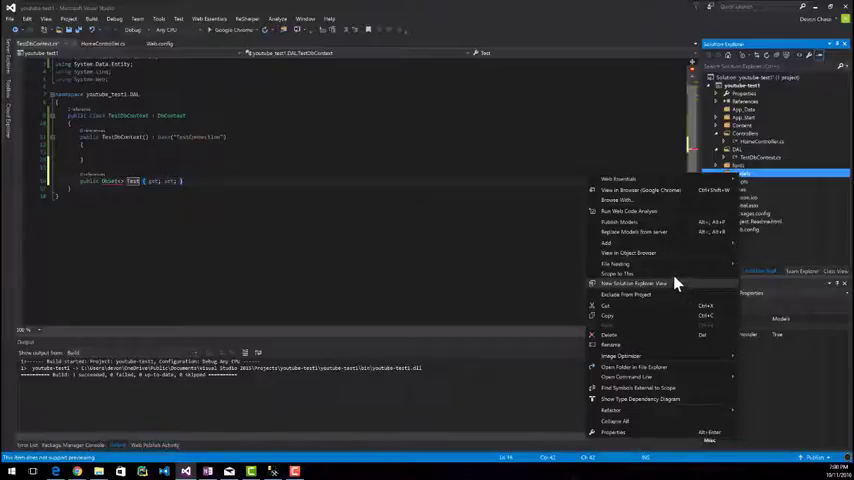
pyautogui.click(604, 242)
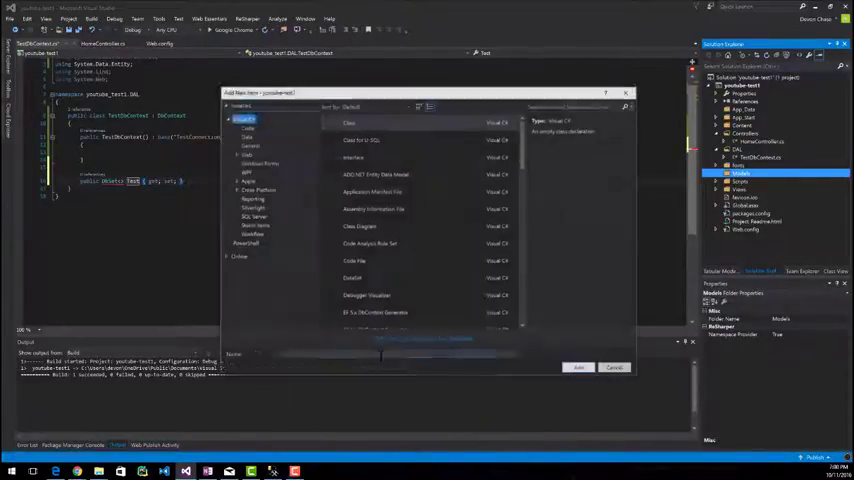
pyautogui.click(612, 366)
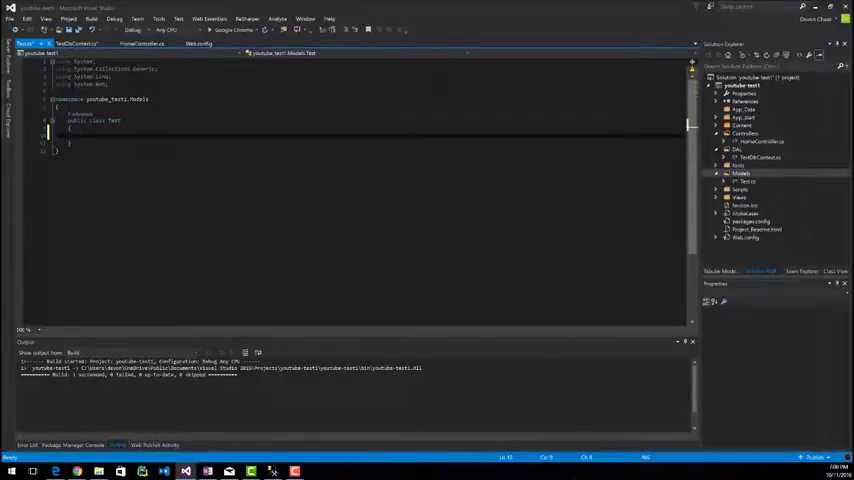
# - Add a [Key] int ID property and string properties with get/set to the Test class
pyautogui.write('public int TestId { get; set;')
pyautogui.write('[Key]')
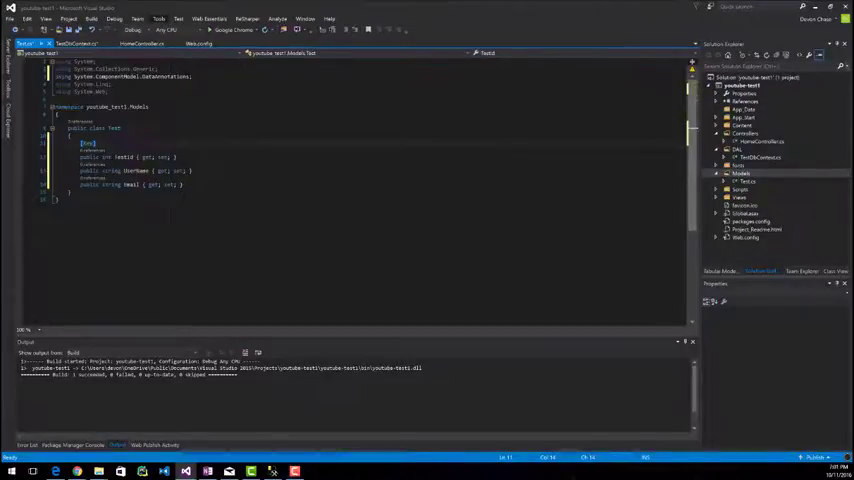
# - Open Manage NuGet Packages for the web project, showing EntityFramework installed
pyautogui.rightClick(734, 84)
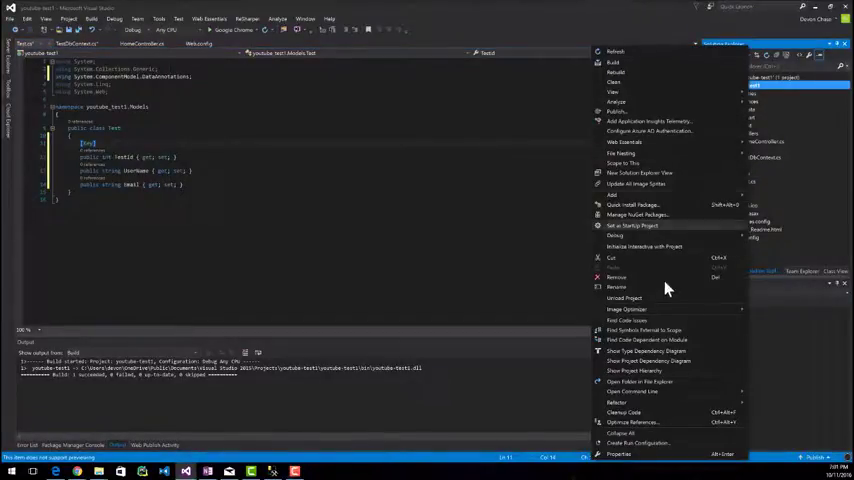
pyautogui.moveTo(650, 216)
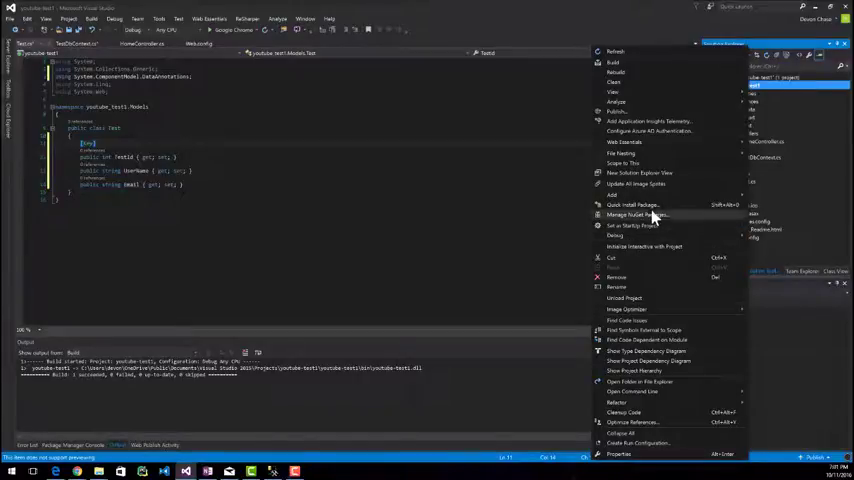
pyautogui.click(632, 216)
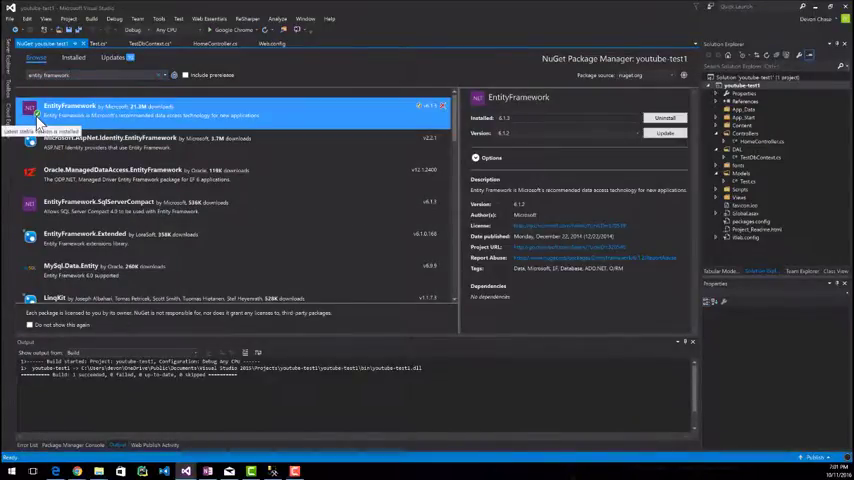
pyautogui.moveTo(568, 120)
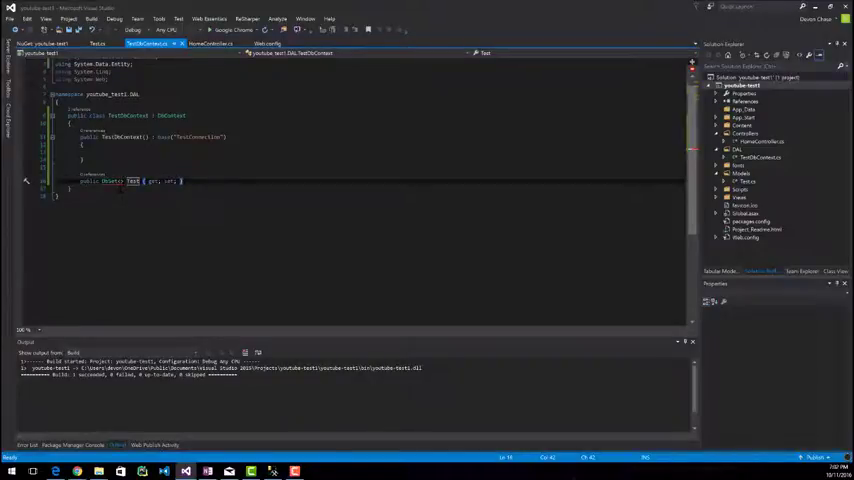
# - Return to TestDbContext.cs and continue typing the DbSet property
pyautogui.write('text')
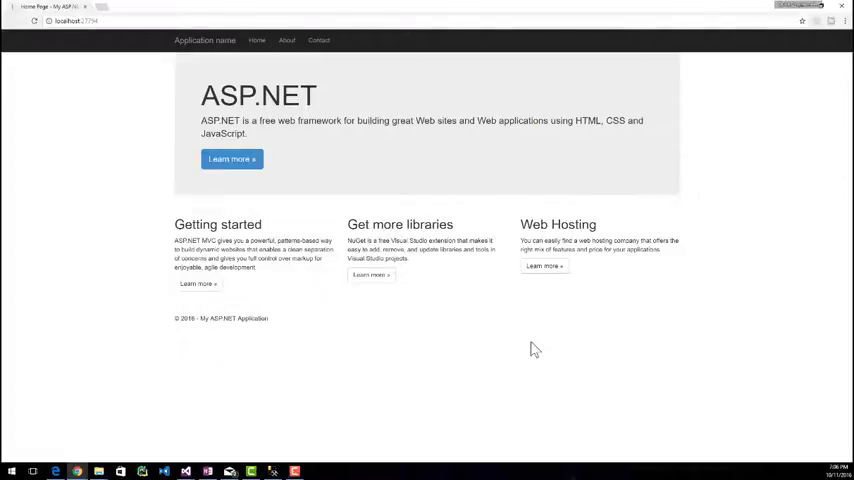
pyautogui.moveTo(230, 456)
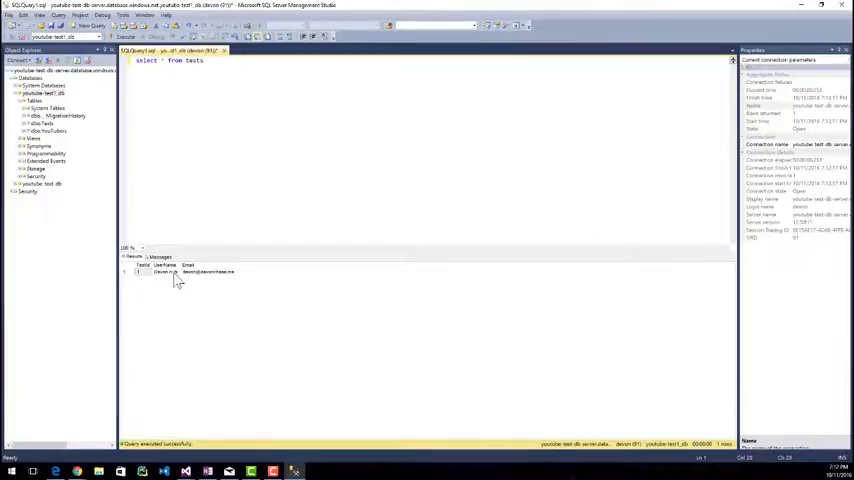
pyautogui.moveTo(210, 288)
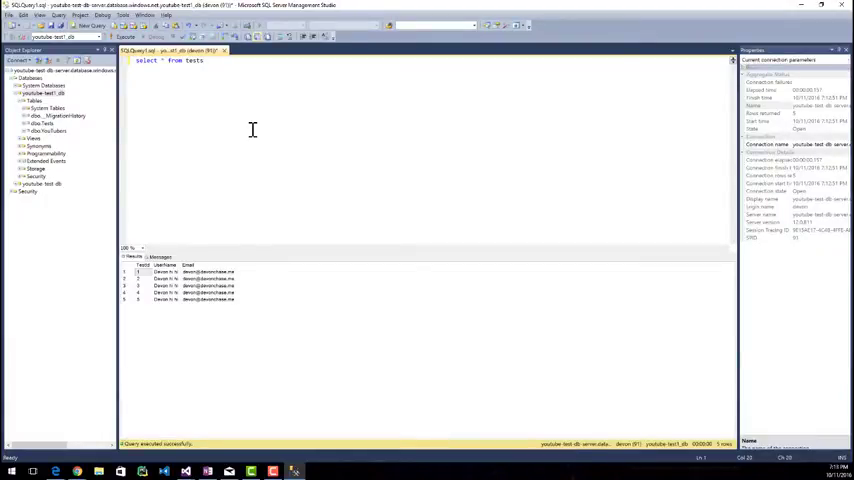
pyautogui.moveTo(248, 300)
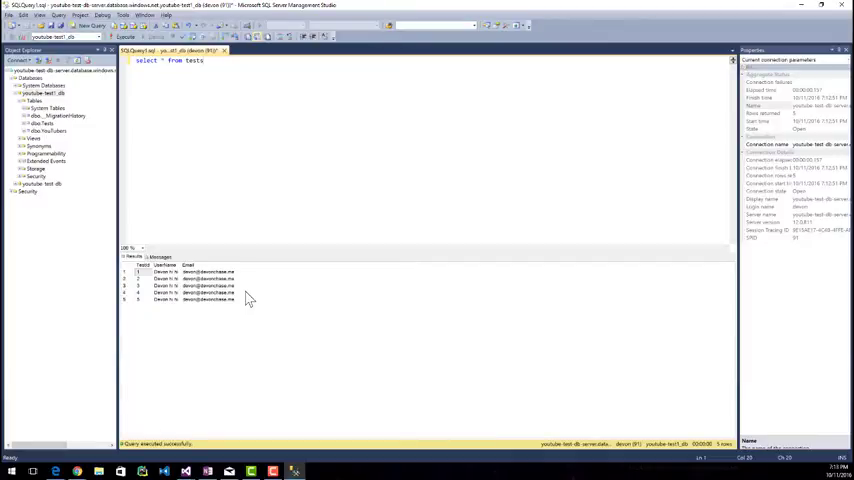